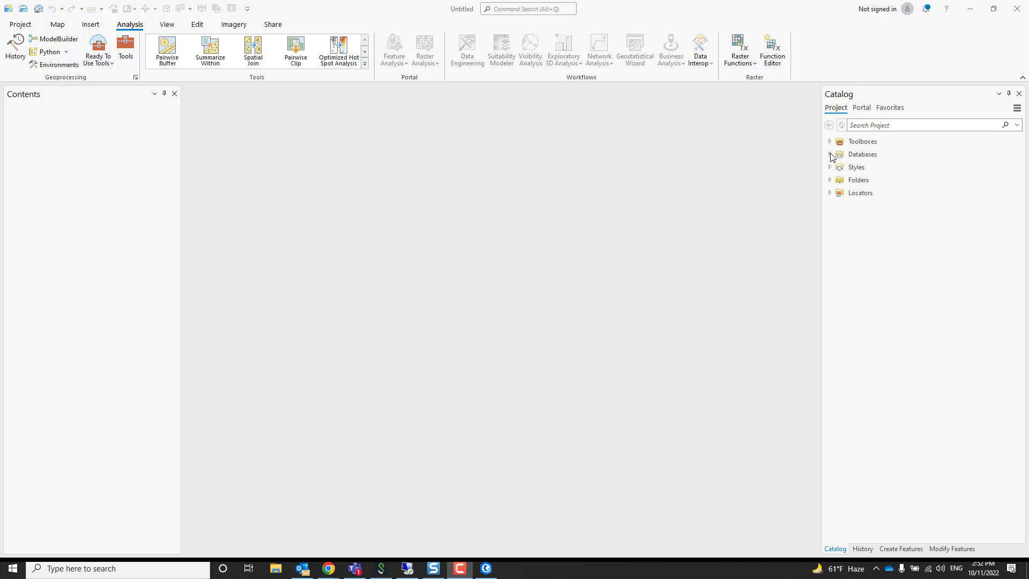
- Create a new file geodatabase named Staging under the project's Databases
{"action": "left_click", "coordinate": [829, 153]}
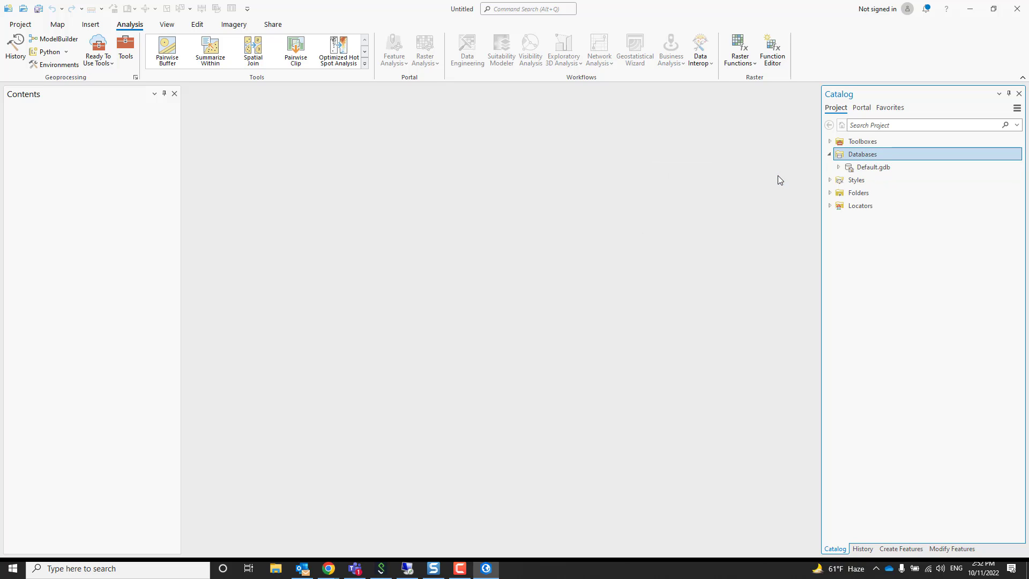
{"action": "type", "text": "Staging"}
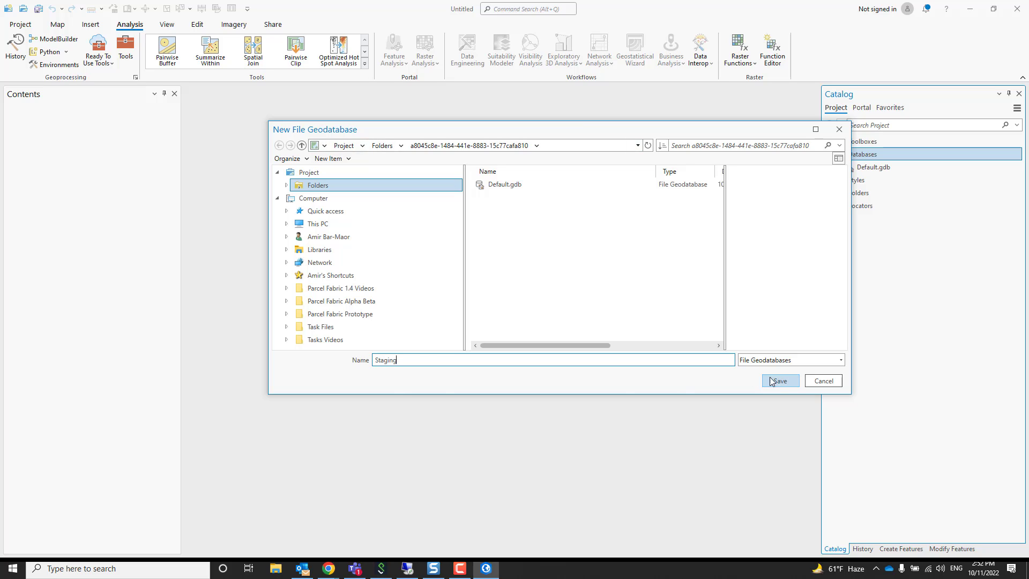
{"action": "left_click", "coordinate": [778, 380]}
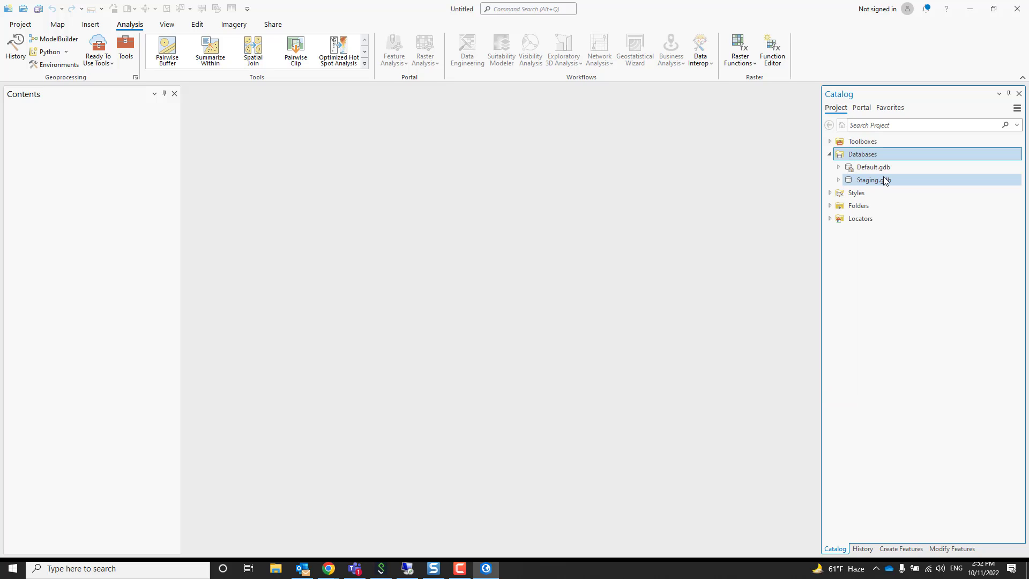
{"action": "mouse_move", "coordinate": [874, 180]}
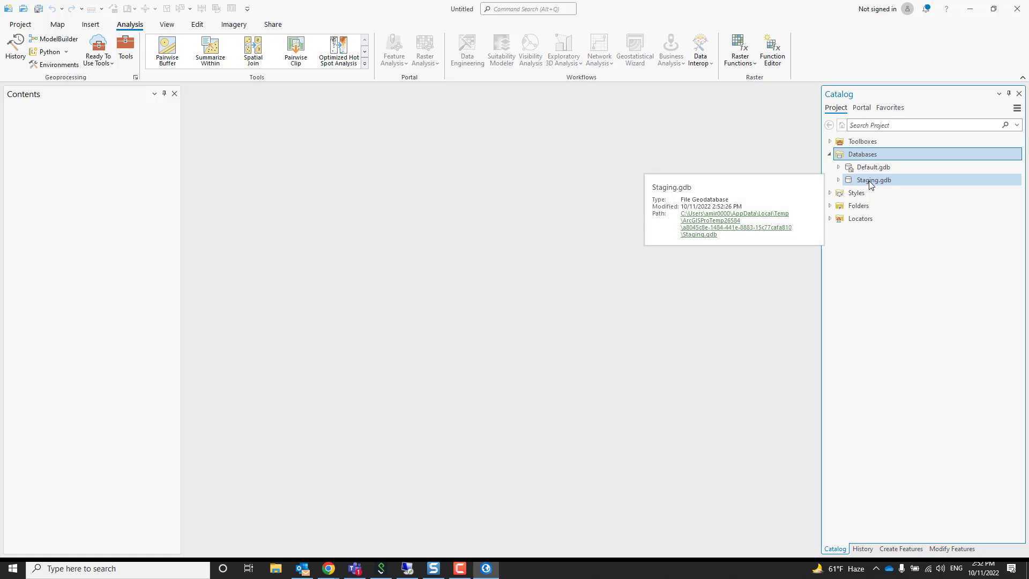
- Start a new feature dataset named Cadastre inside Staging.gdb
{"action": "right_click", "coordinate": [872, 178]}
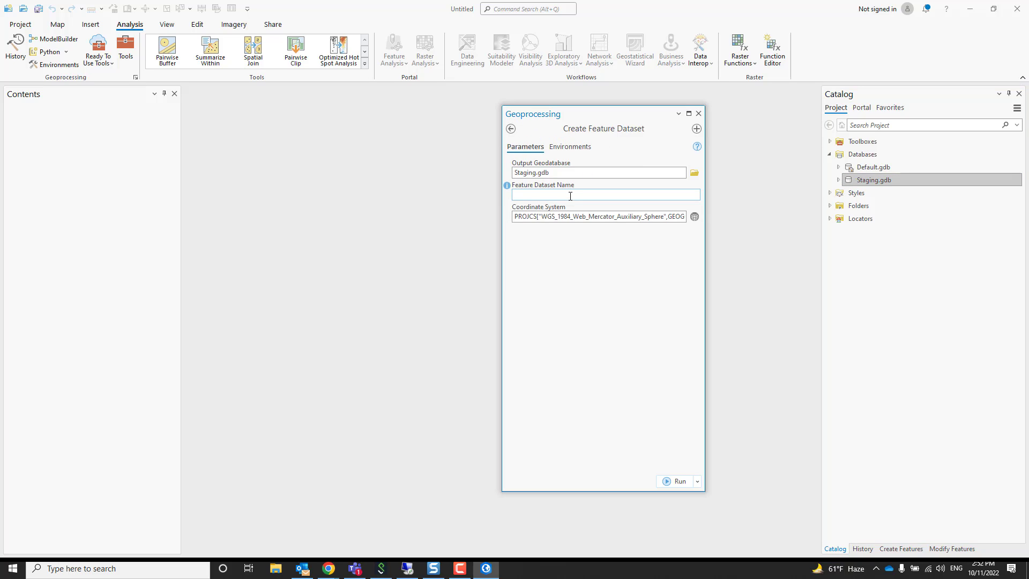
{"action": "type", "text": "Cadas"}
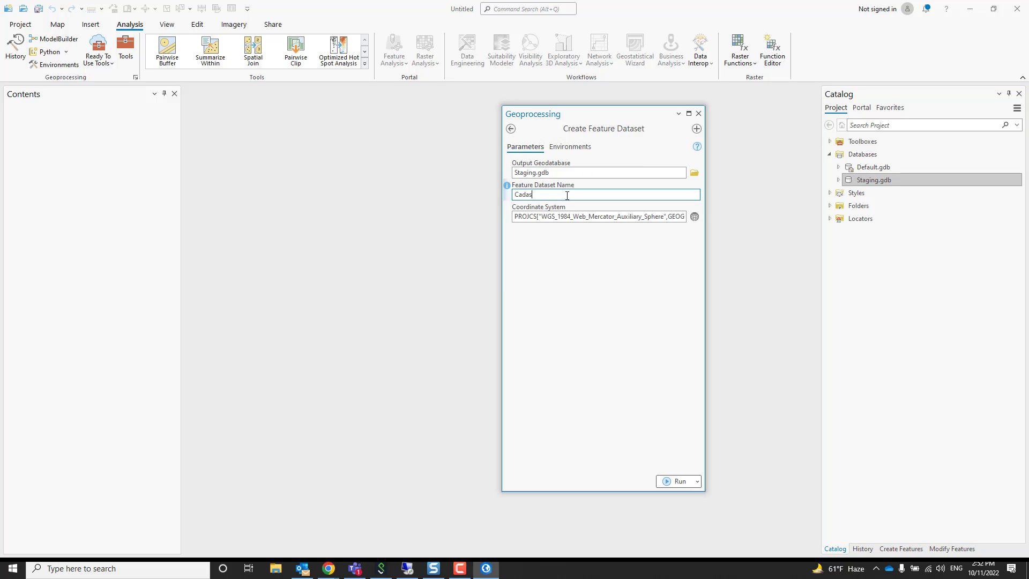
{"action": "type", "text": "tre"}
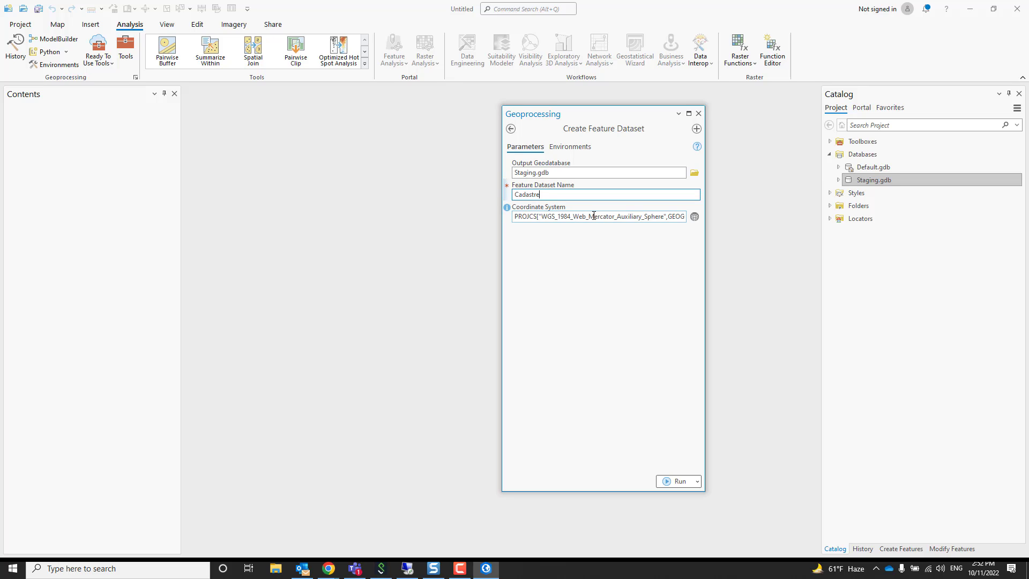
- Assign the favorite NAD 1983 StatePlane Texas South Central (US Feet) system and create the dataset
{"action": "left_click", "coordinate": [693, 216]}
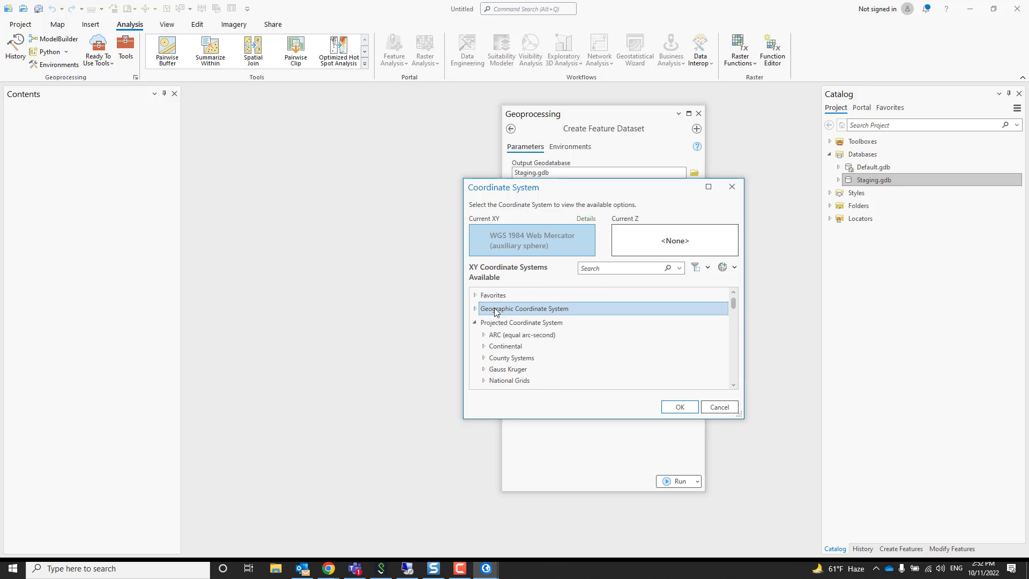
{"action": "left_click", "coordinate": [475, 295]}
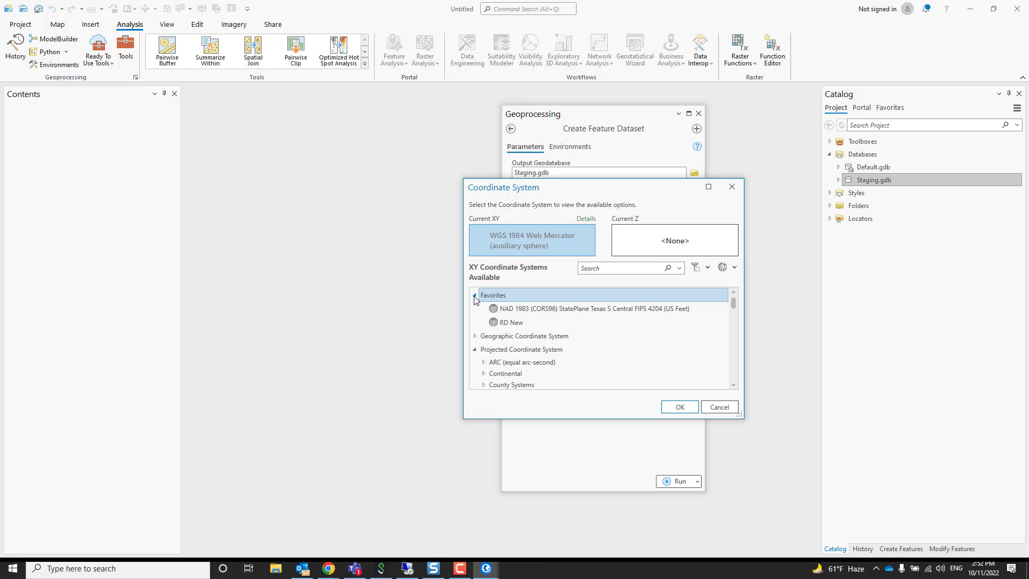
{"action": "left_click", "coordinate": [589, 308]}
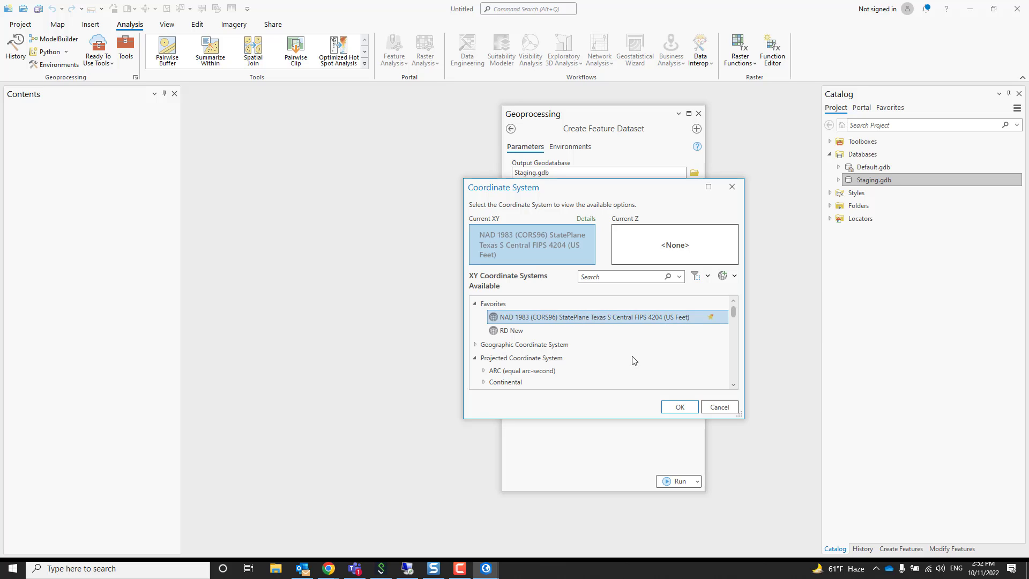
{"action": "left_click", "coordinate": [678, 407]}
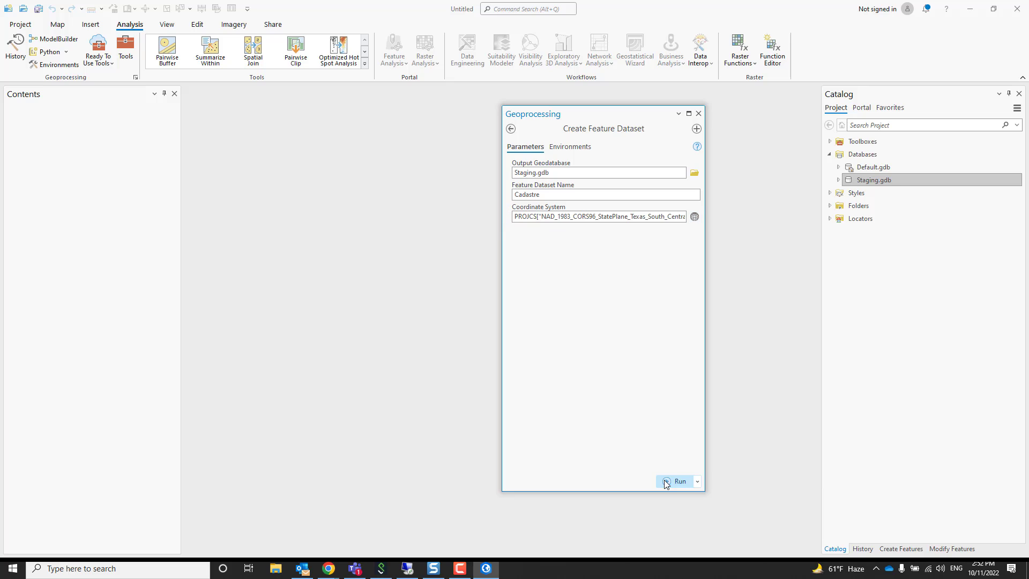
{"action": "left_click", "coordinate": [679, 481]}
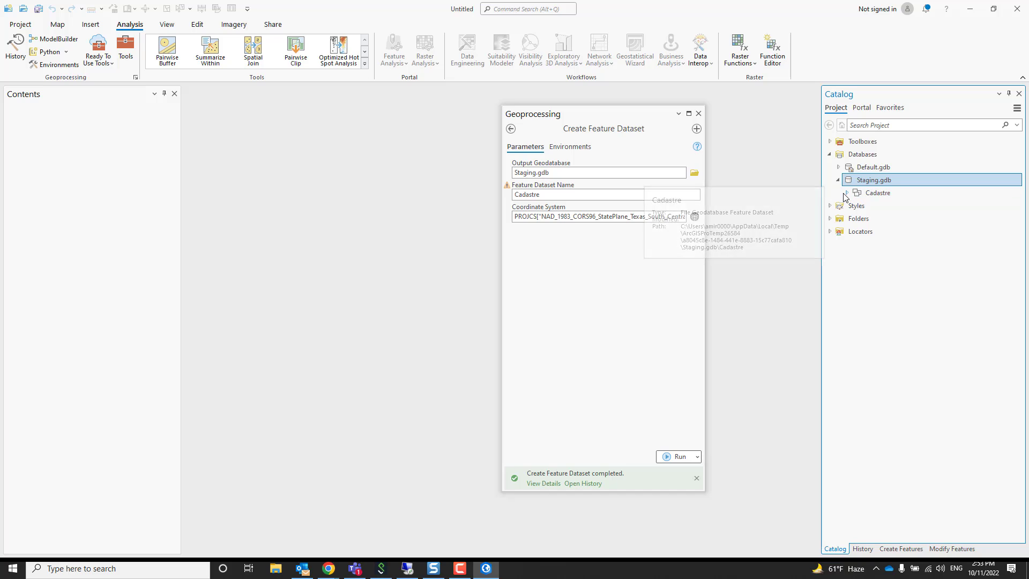
- Create a parcel fabric named ParcelFabric in the Cadastre feature dataset
{"action": "left_click", "coordinate": [877, 192]}
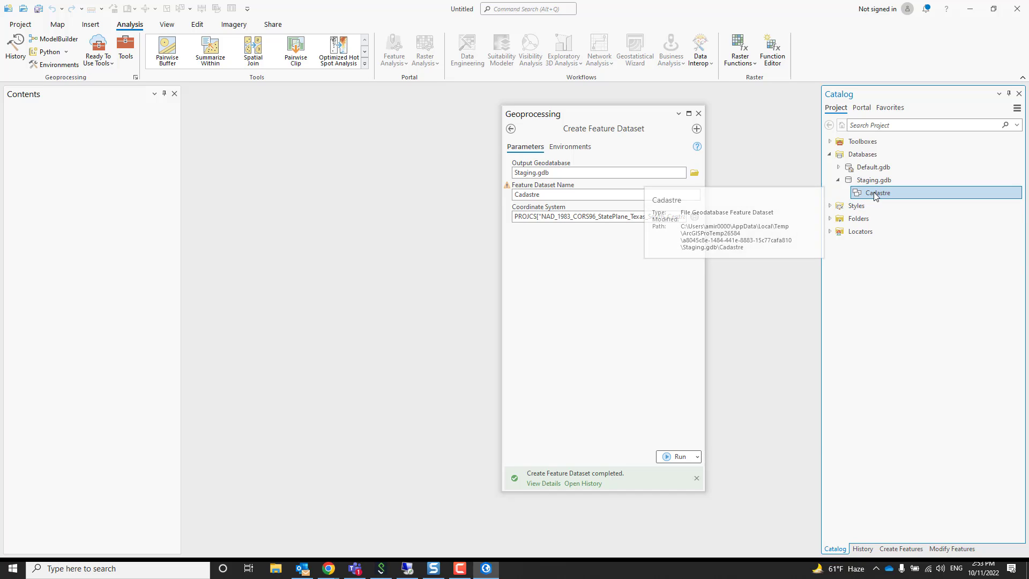
{"action": "right_click", "coordinate": [876, 192]}
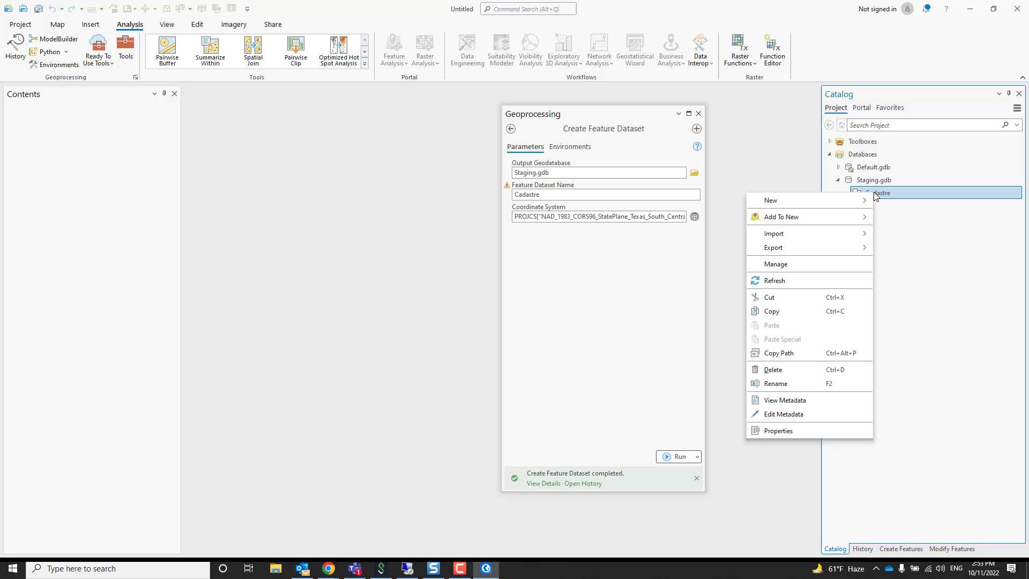
{"action": "mouse_move", "coordinate": [771, 201]}
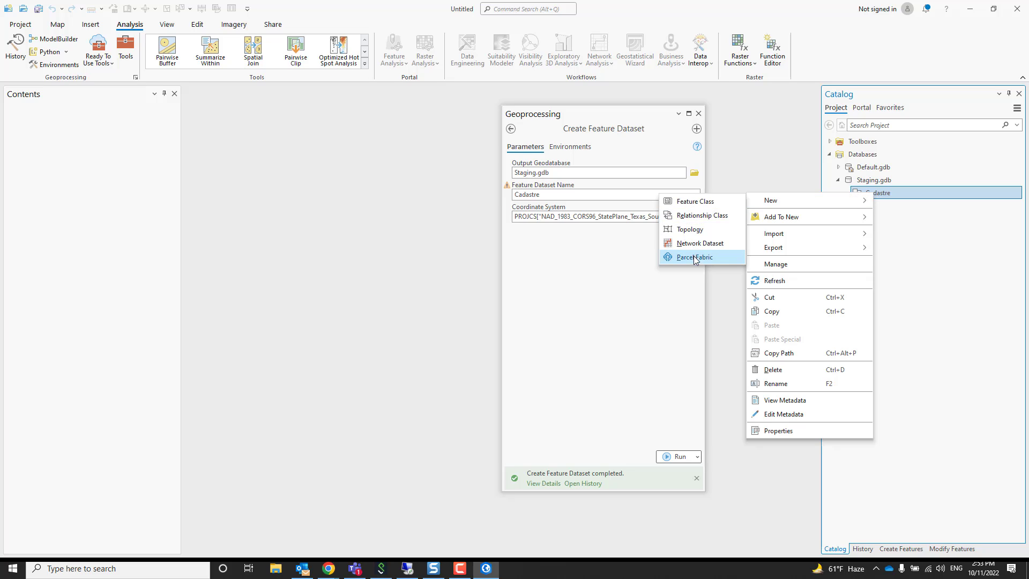
{"action": "left_click", "coordinate": [693, 256]}
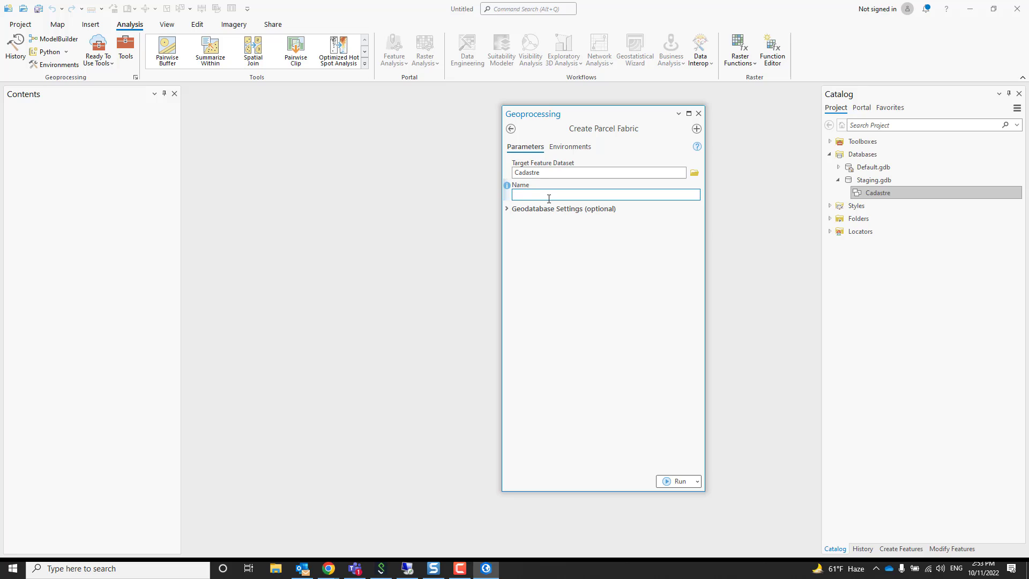
{"action": "type", "text": "ParcelFabric"}
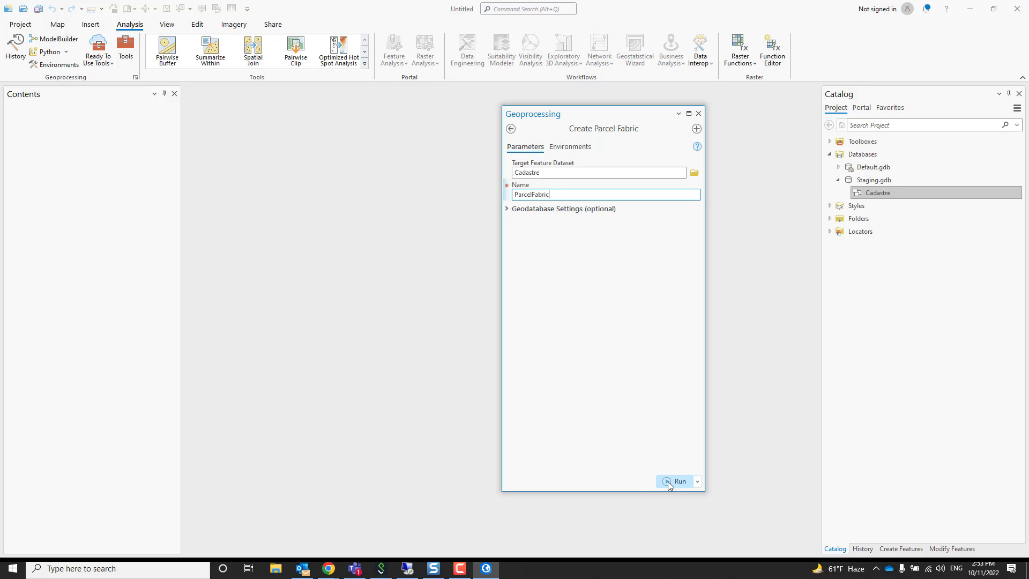
{"action": "left_click", "coordinate": [677, 481]}
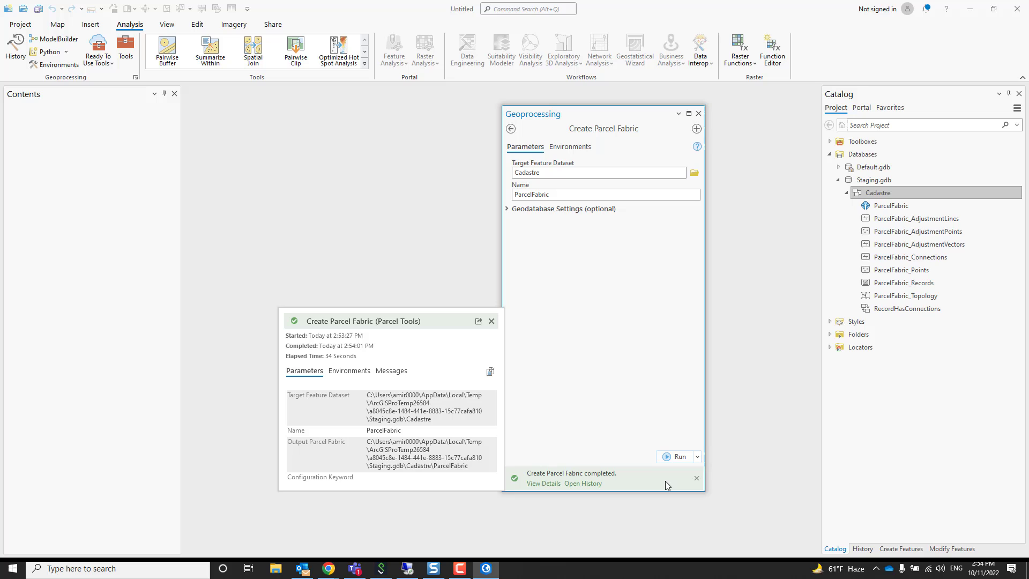
- Dismiss the run summary and bring up the ParcelFabric item's Manage options
{"action": "left_click", "coordinate": [890, 205]}
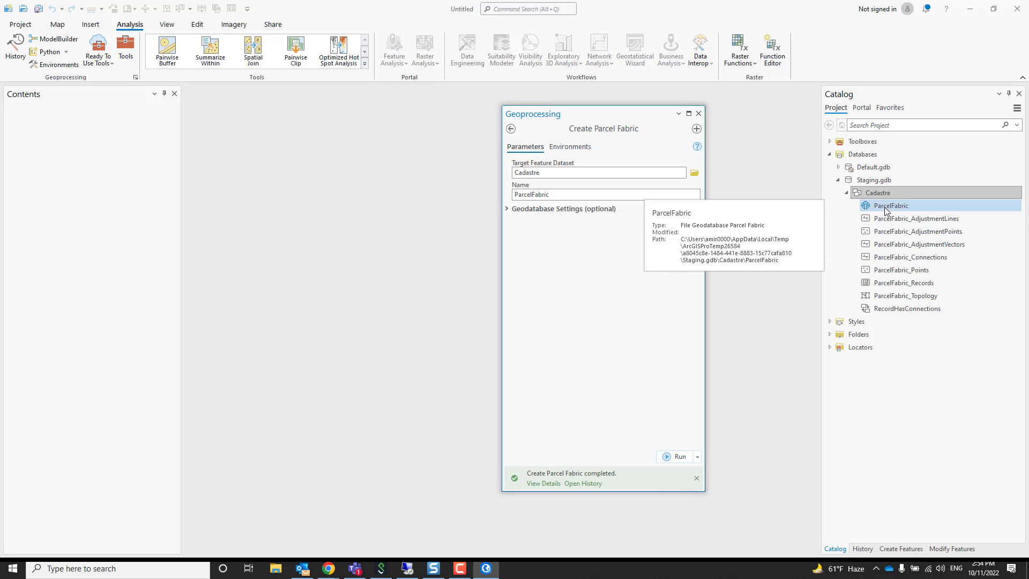
{"action": "left_click", "coordinate": [878, 192]}
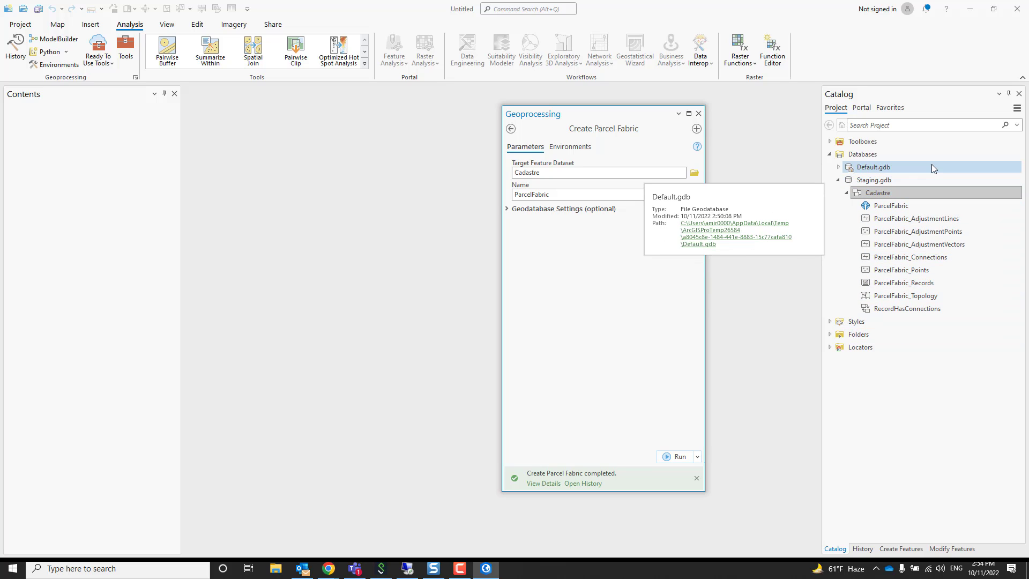
{"action": "mouse_move", "coordinate": [891, 205]}
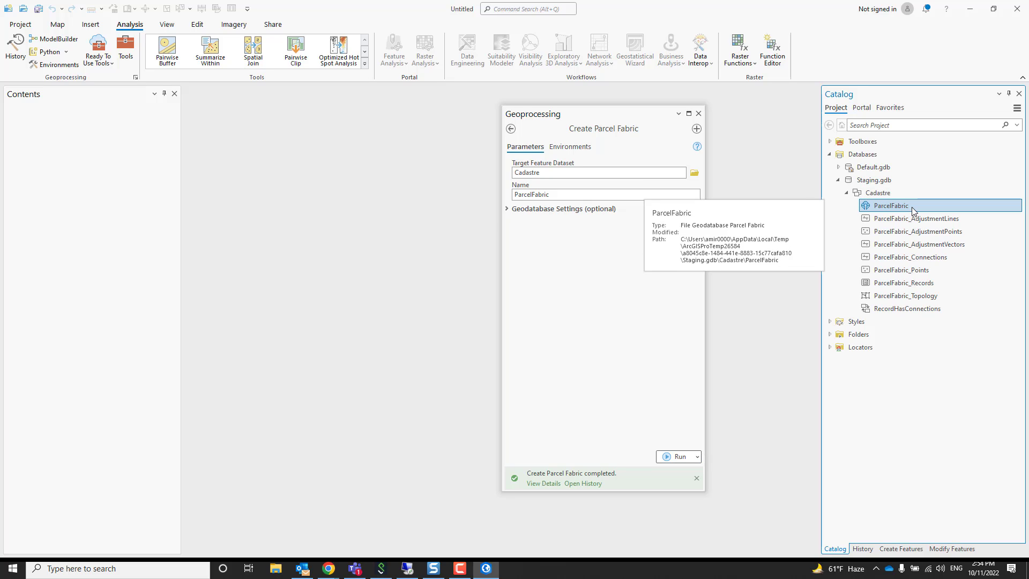
{"action": "right_click", "coordinate": [889, 206]}
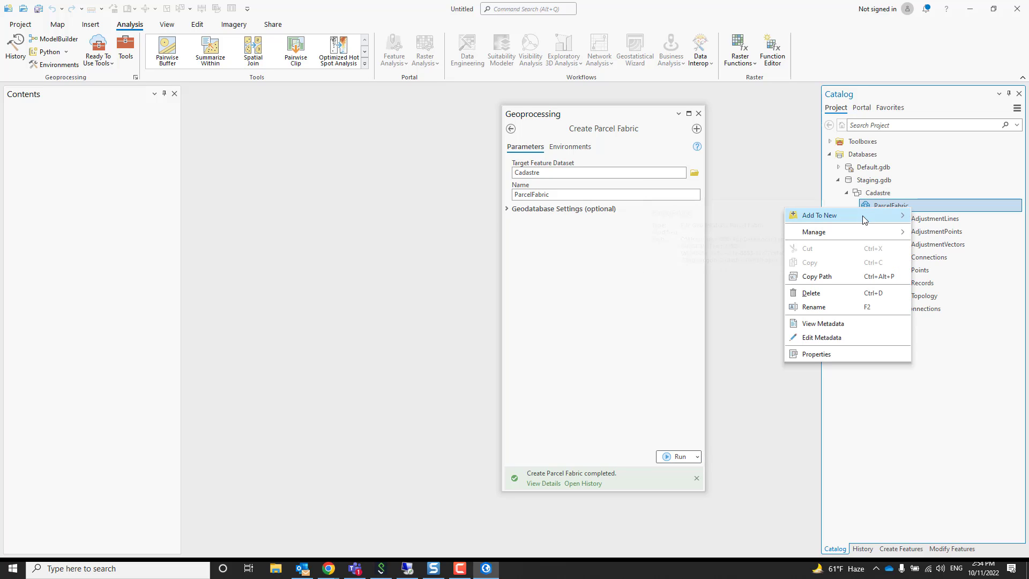
{"action": "mouse_move", "coordinate": [813, 232]}
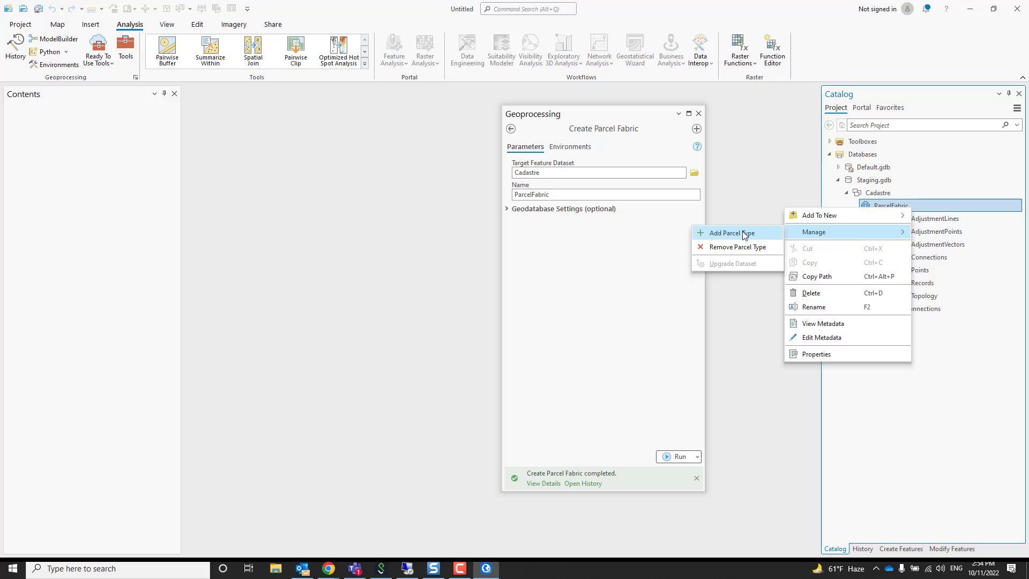
- Add a parcel type named Parcels to ParcelFabric and close the finished tool
{"action": "left_click", "coordinate": [723, 233]}
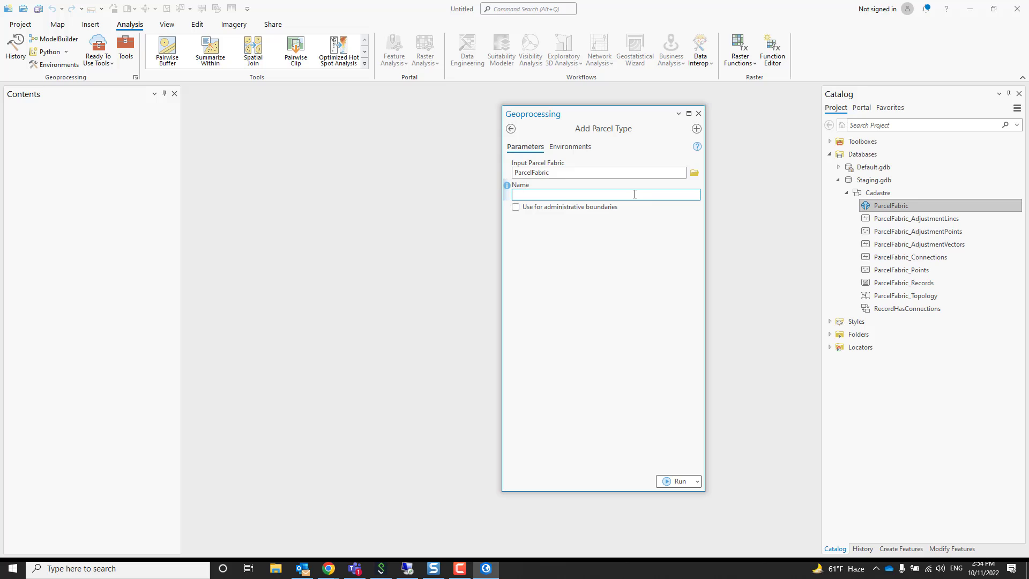
{"action": "left_click", "coordinate": [603, 194]}
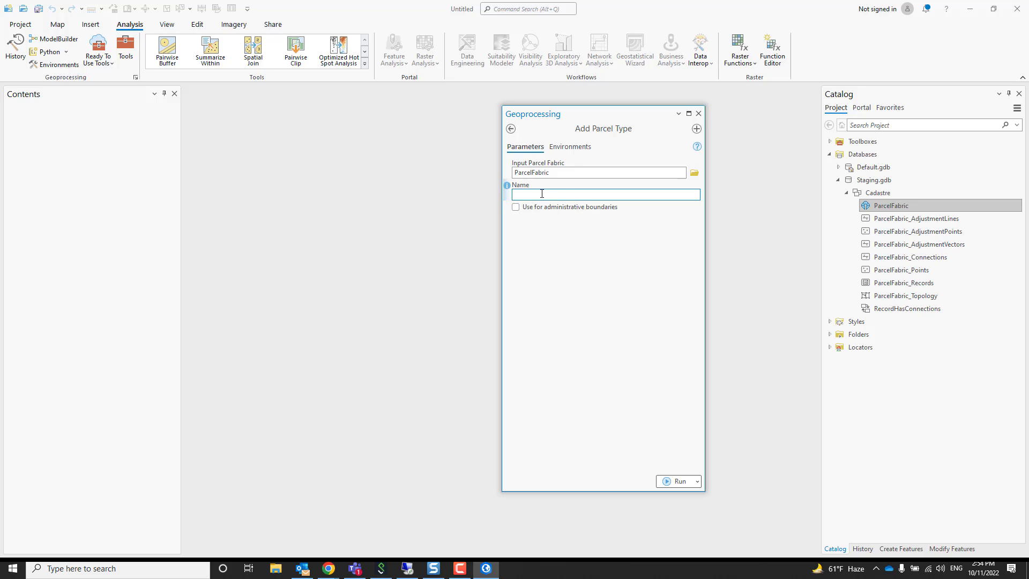
{"action": "type", "text": "Parcels"}
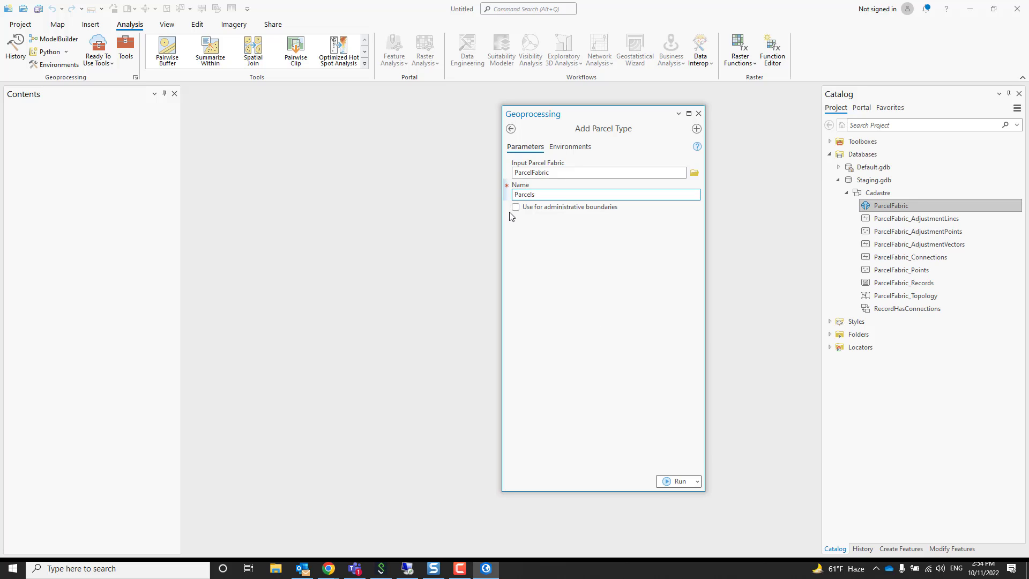
{"action": "mouse_move", "coordinate": [517, 219]}
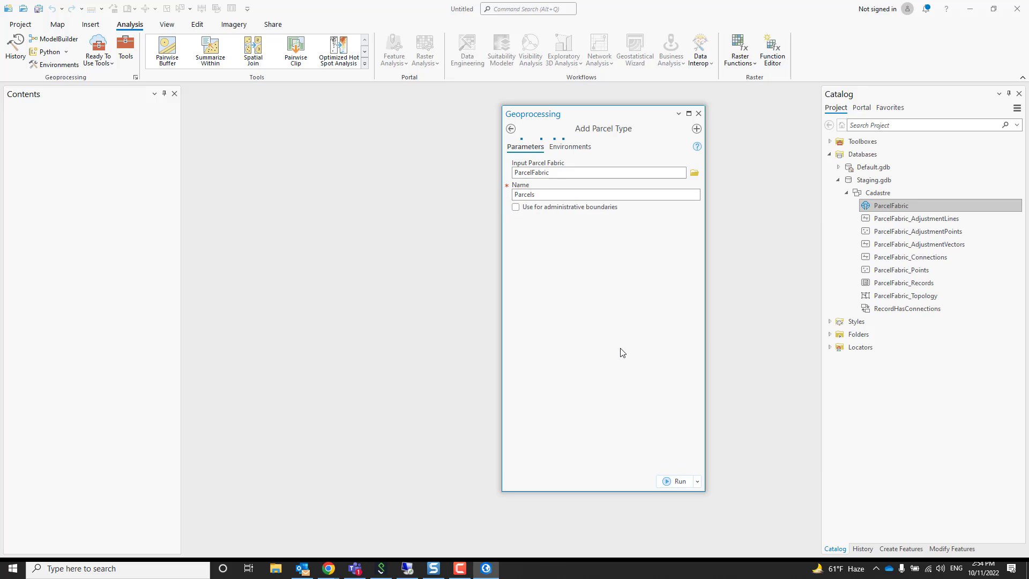
{"action": "left_click", "coordinate": [679, 481]}
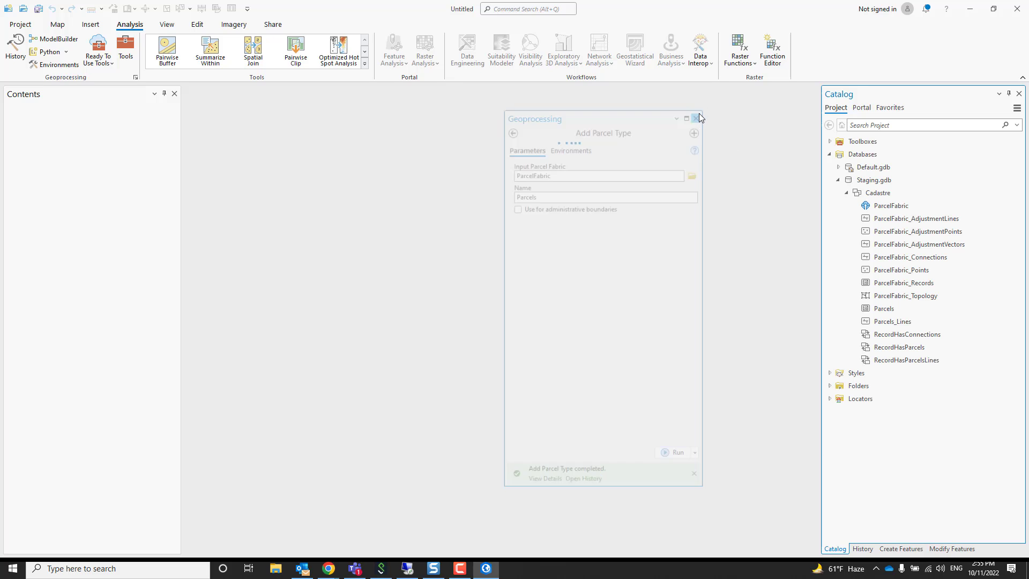
{"action": "left_click", "coordinate": [697, 118]}
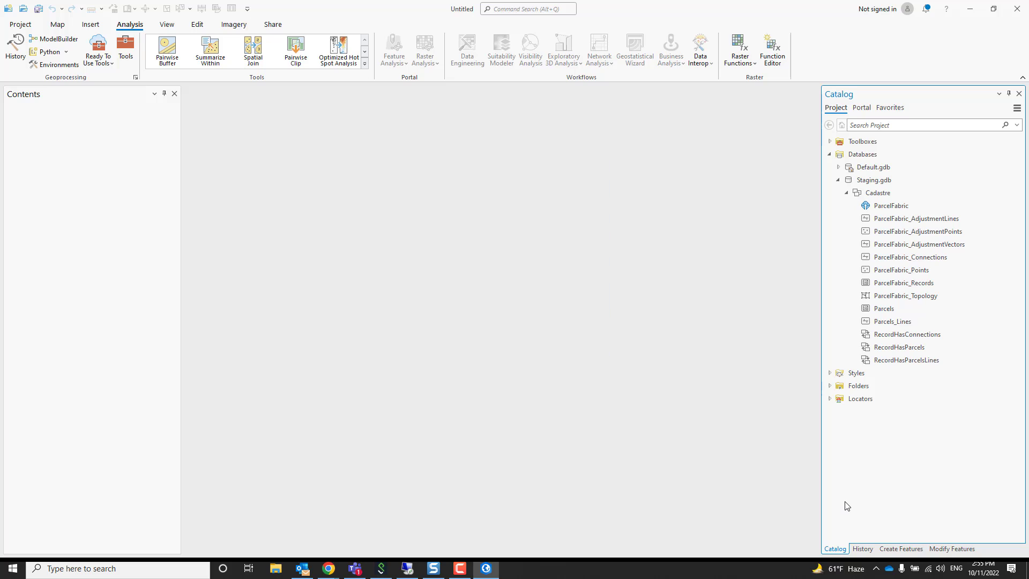
{"action": "mouse_move", "coordinate": [862, 548]}
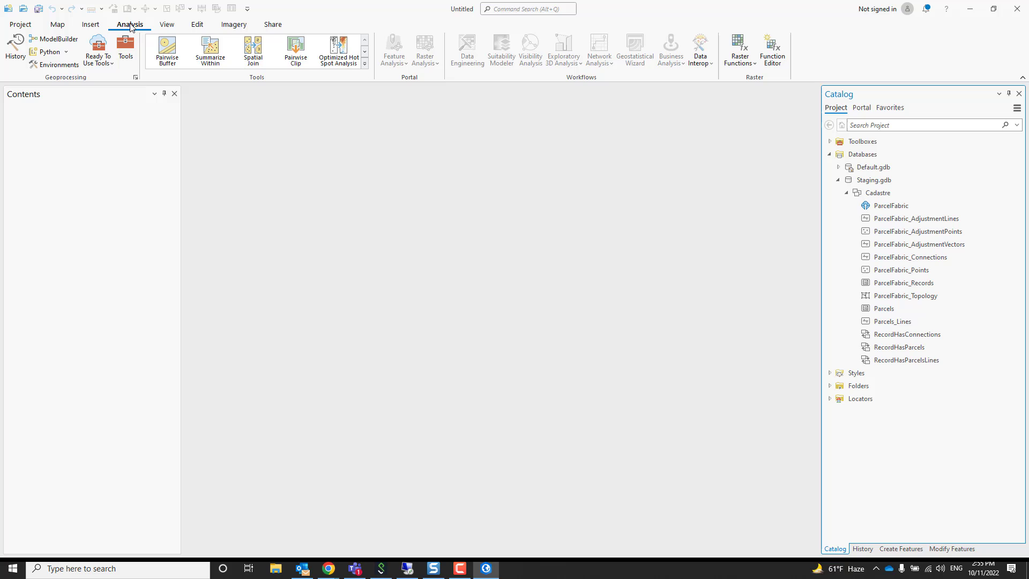
{"action": "mouse_move", "coordinate": [835, 380]}
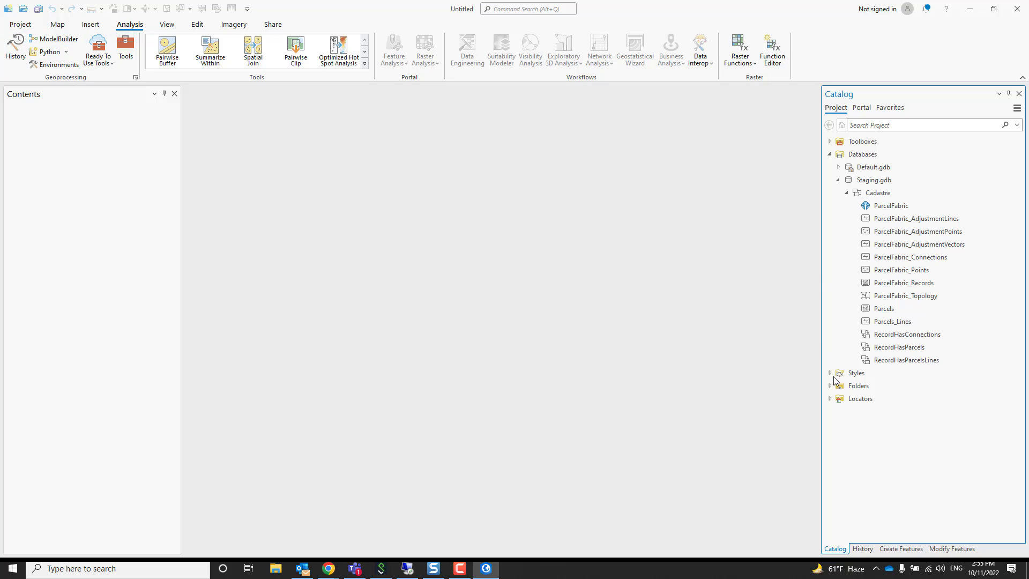
- Select all three geoprocessing history runs and add them to a new ModelBuilder model
{"action": "left_click", "coordinate": [862, 549]}
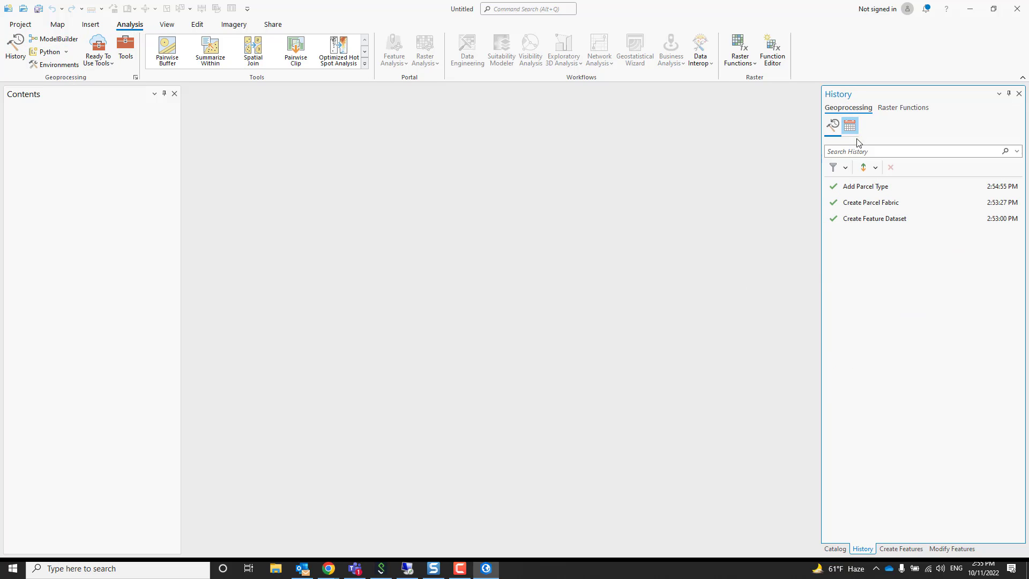
{"action": "left_click", "coordinate": [872, 186]}
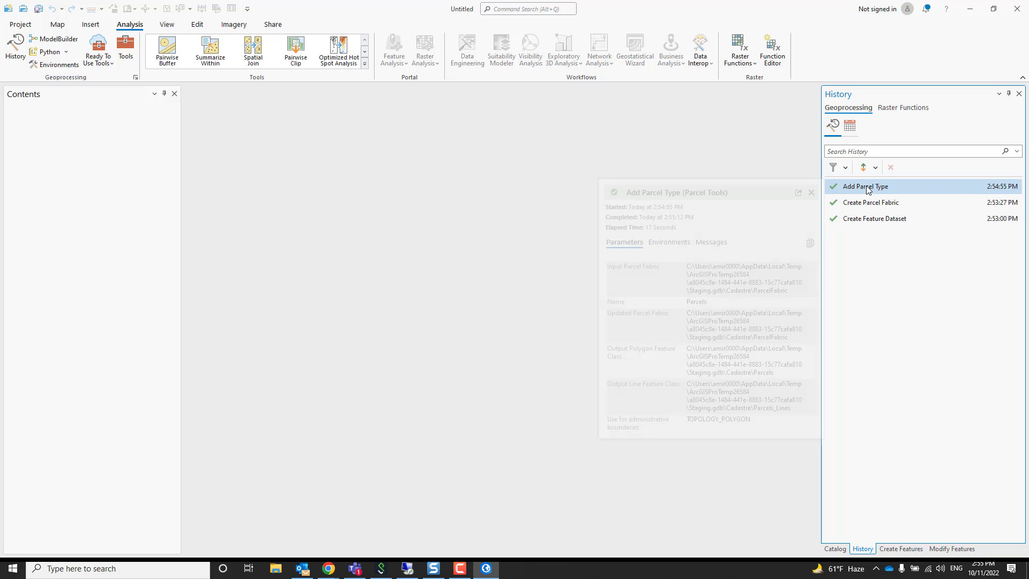
{"action": "left_click", "coordinate": [877, 219]}
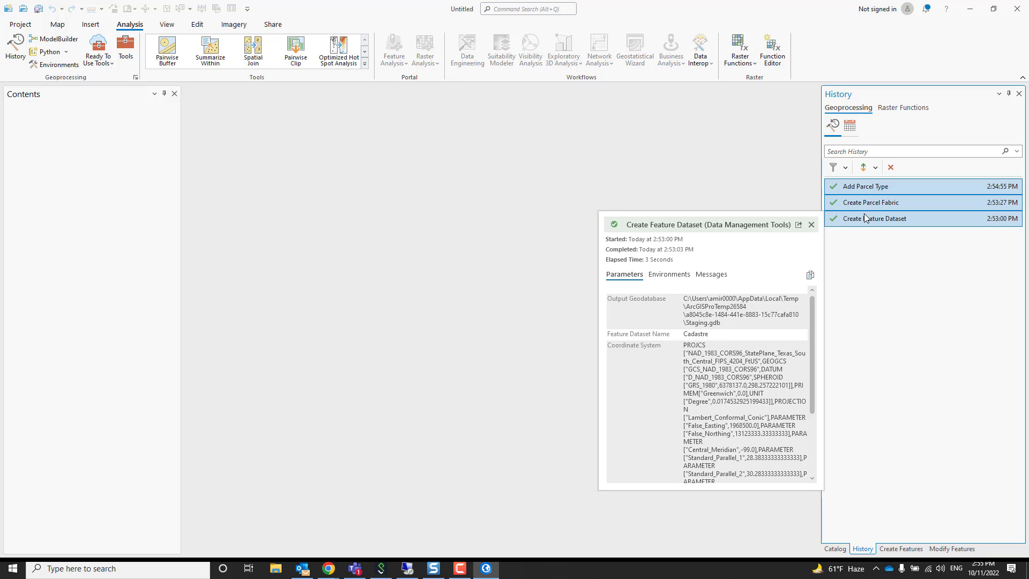
{"action": "right_click", "coordinate": [875, 218]}
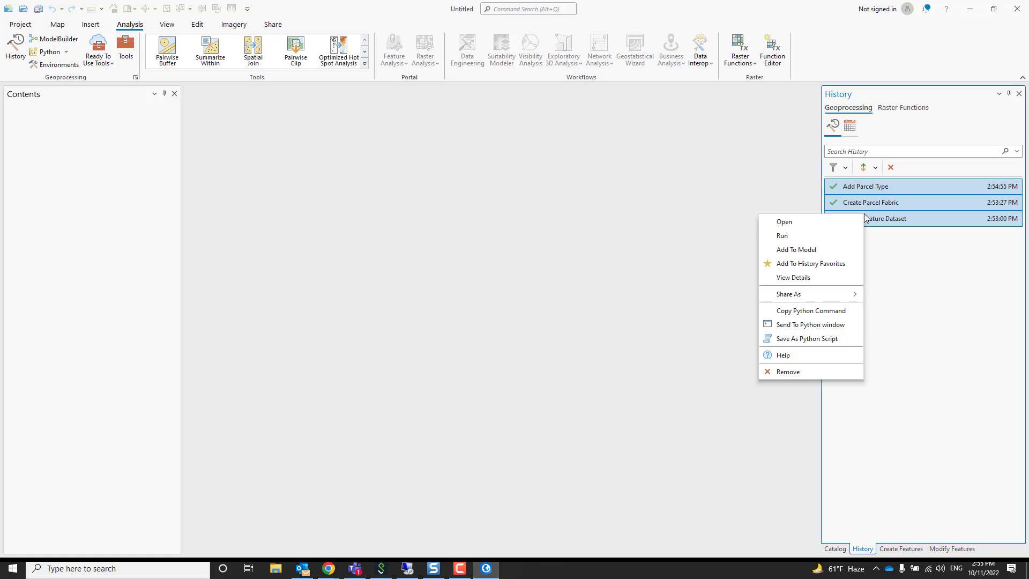
{"action": "left_click", "coordinate": [796, 249]}
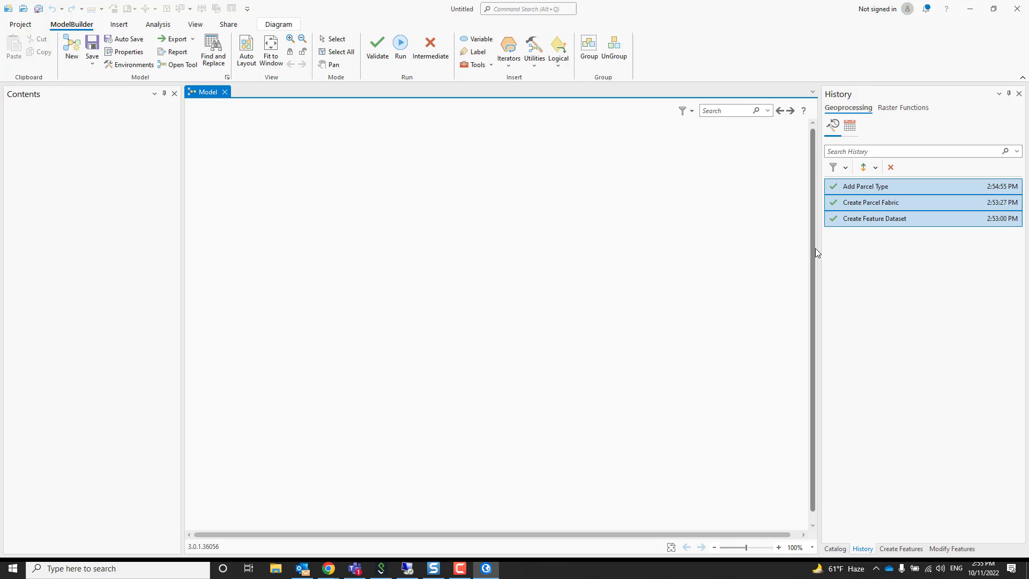
{"action": "mouse_move", "coordinate": [717, 293]}
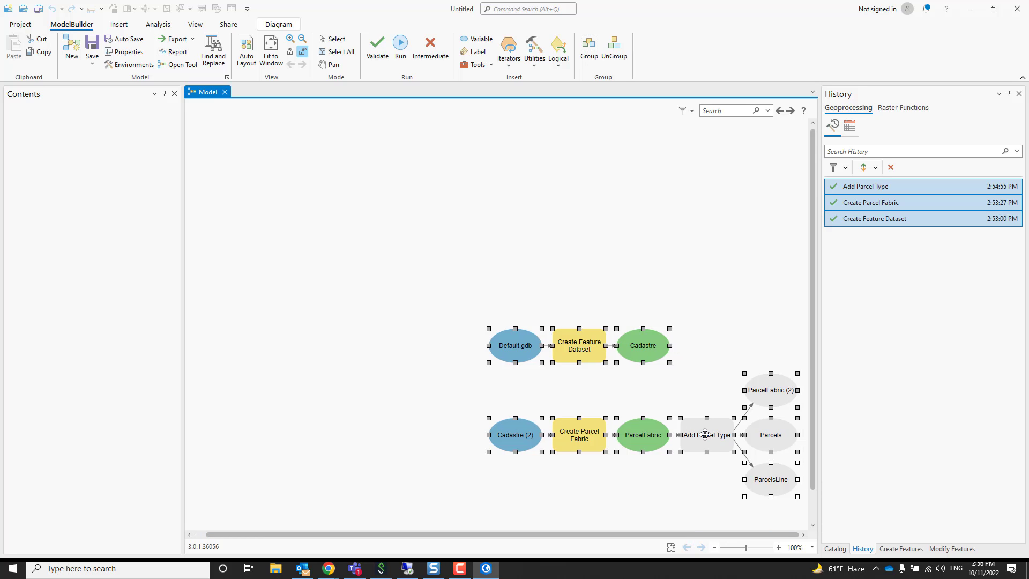
- Set the model's Add Parcel Type step name to Tax
{"action": "double_click", "coordinate": [704, 434]}
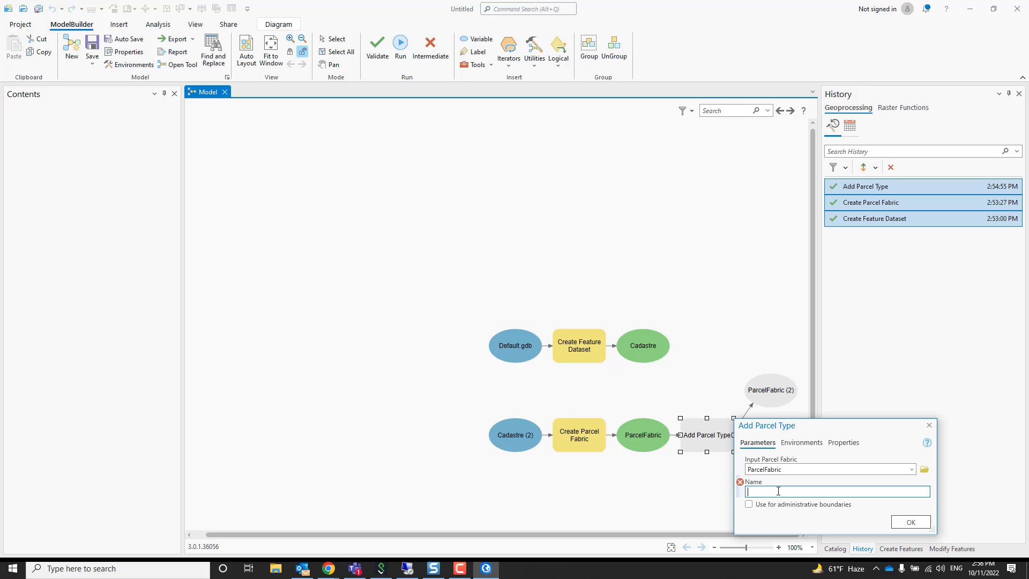
{"action": "type", "text": "Tax"}
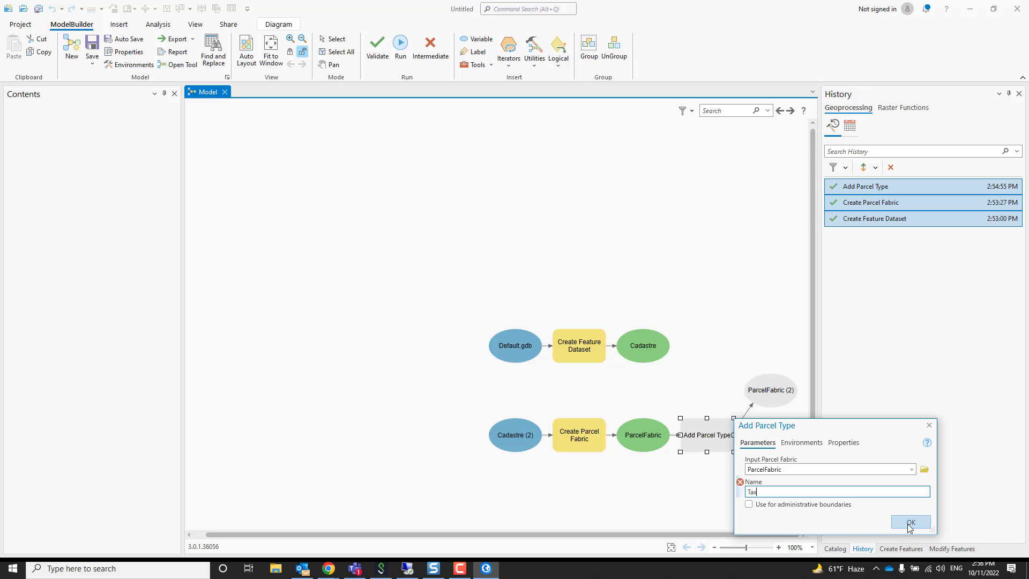
{"action": "left_click", "coordinate": [910, 522]}
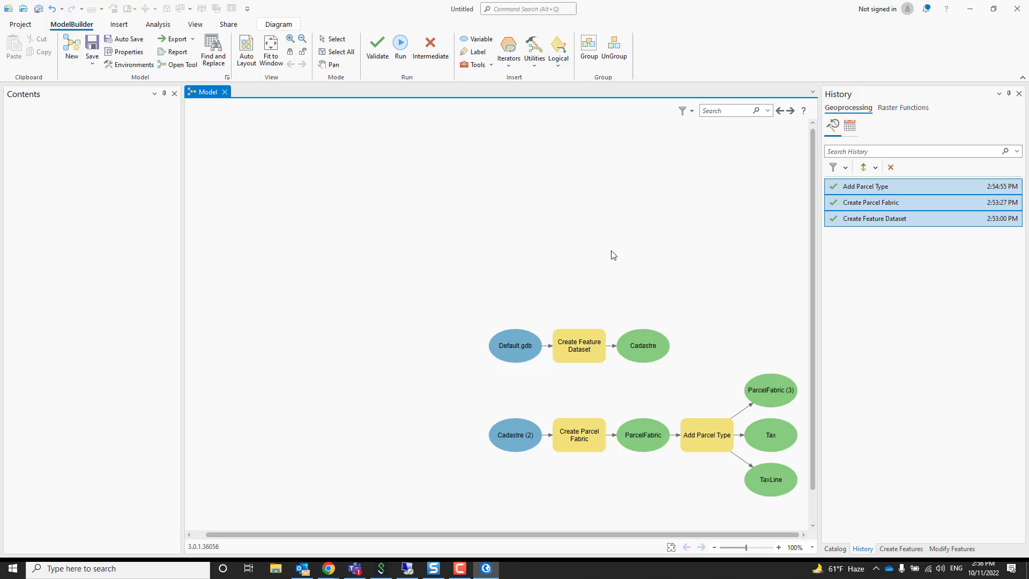
{"action": "mouse_move", "coordinate": [376, 45]}
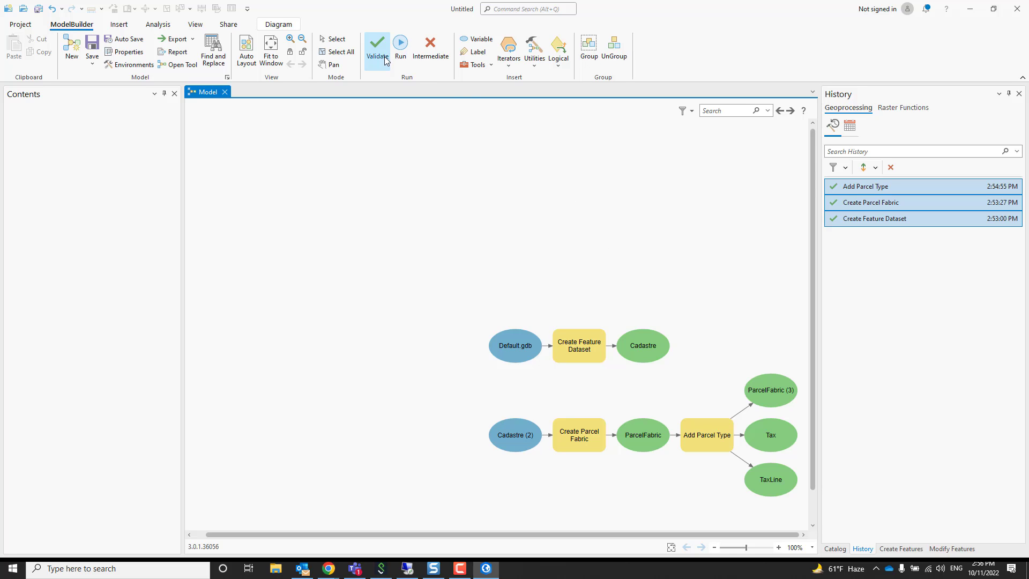
{"action": "mouse_move", "coordinate": [400, 44]}
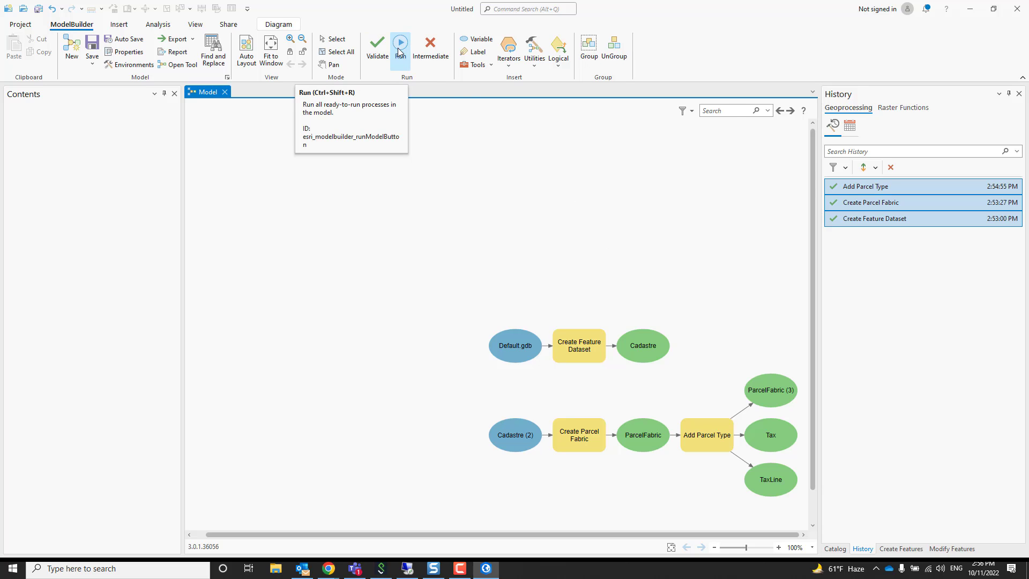